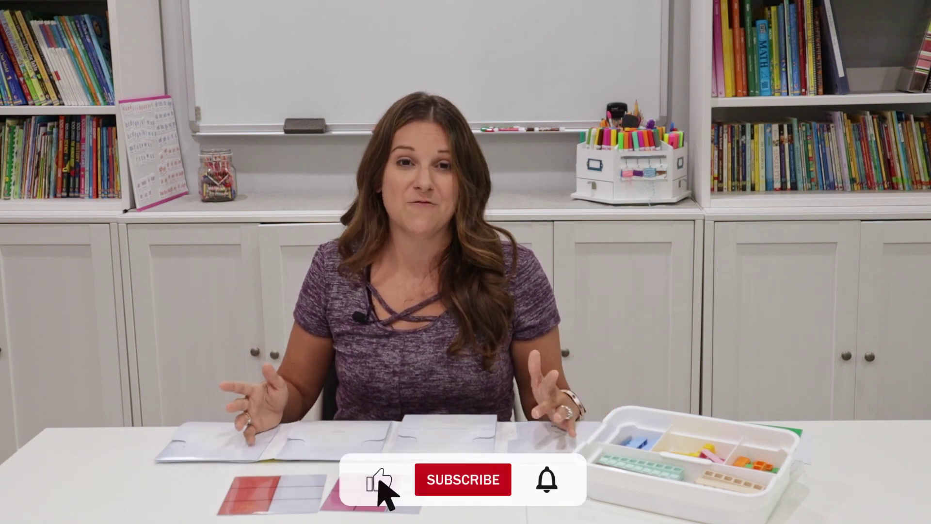
left_click(463, 480)
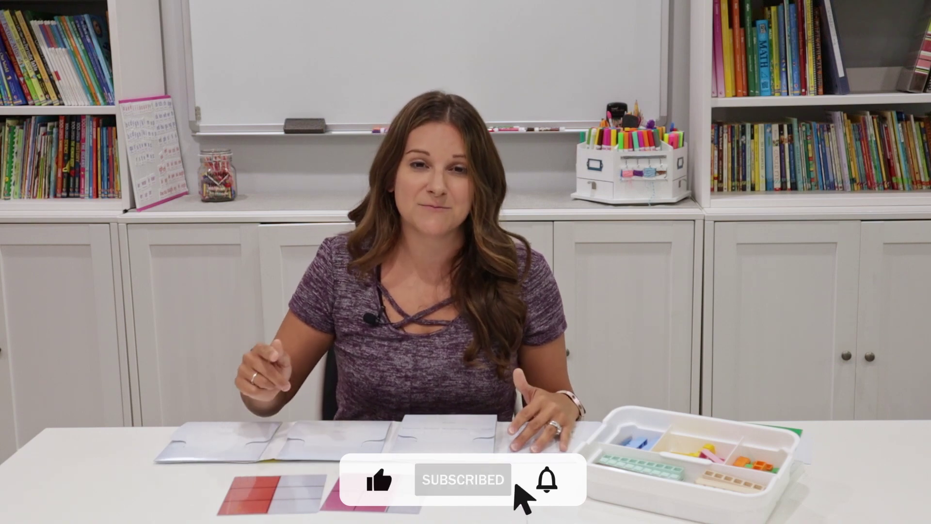